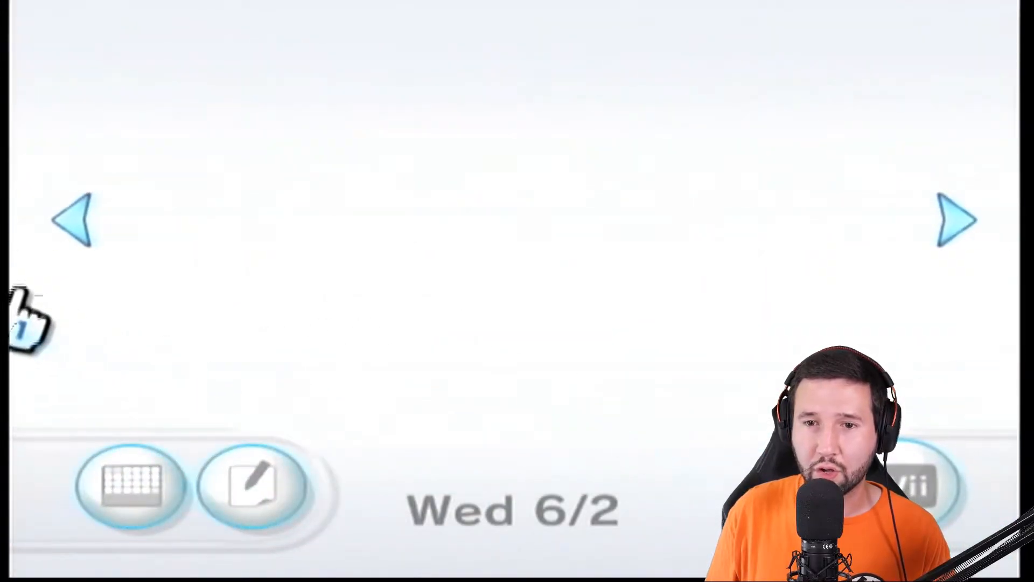
Step: Launch the LetterBomb exploit from yesterday's bomb envelope on the Message Board
{"action": "left_click", "coordinate": [75, 219]}
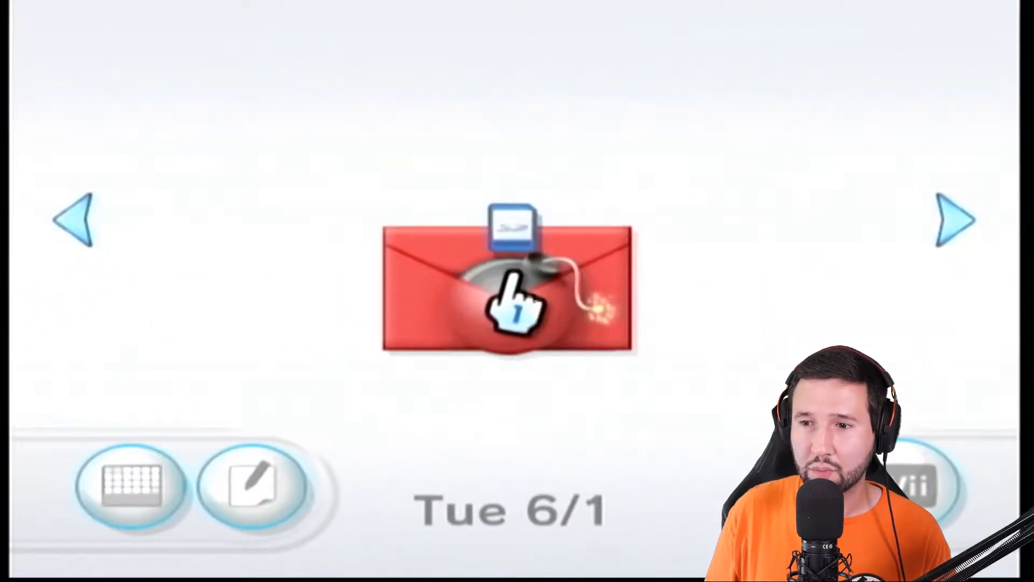
{"action": "left_click", "coordinate": [508, 286]}
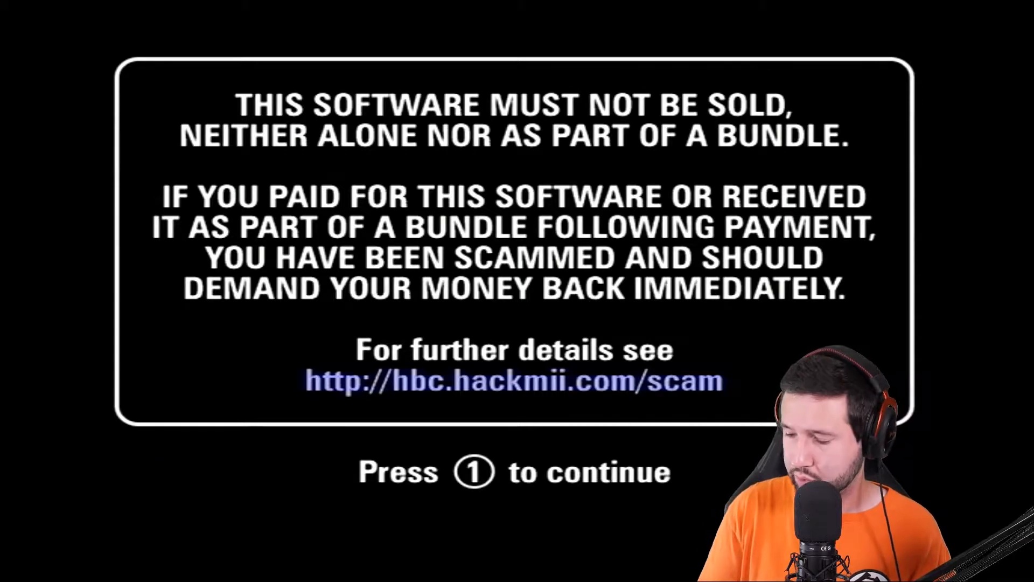
Step: Continue past the scam warning and test results, then install BootMii as boot2
{"action": "key", "text": "1"}
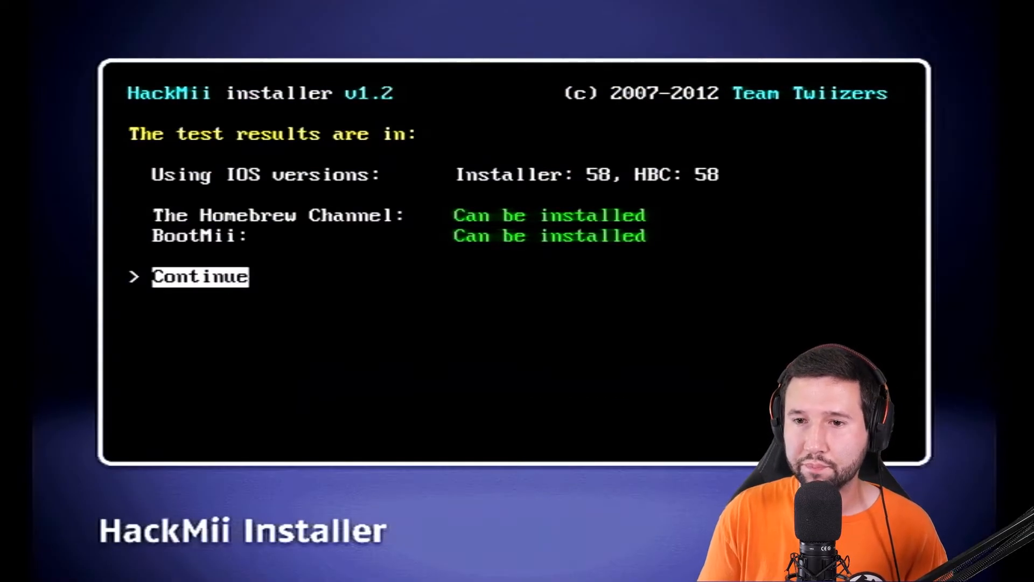
{"action": "left_click", "coordinate": [199, 277]}
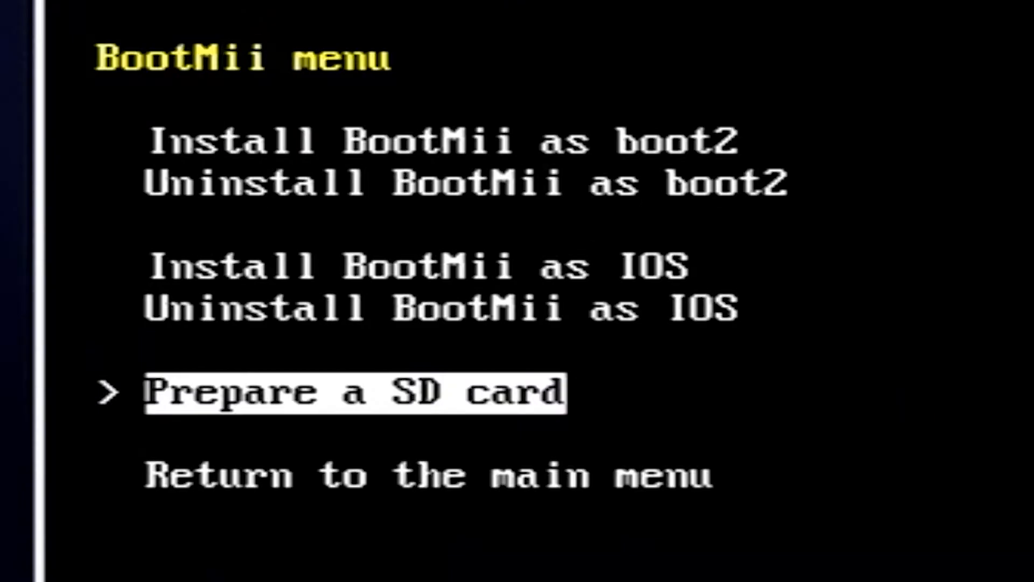
{"action": "key", "text": "up"}
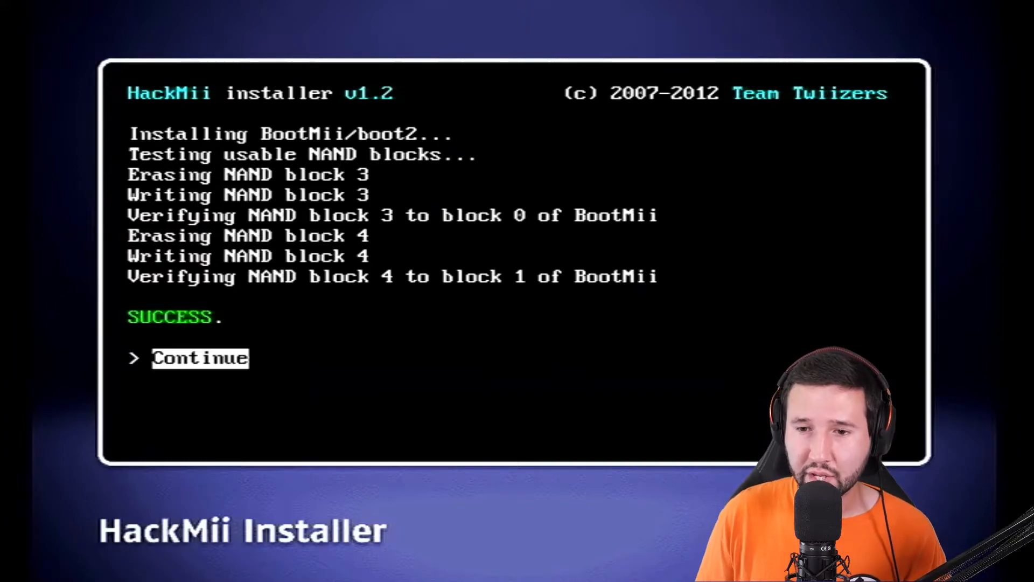
Step: Install BootMii as IOS and return to the BootMii options after it succeeds
{"action": "left_click", "coordinate": [199, 357]}
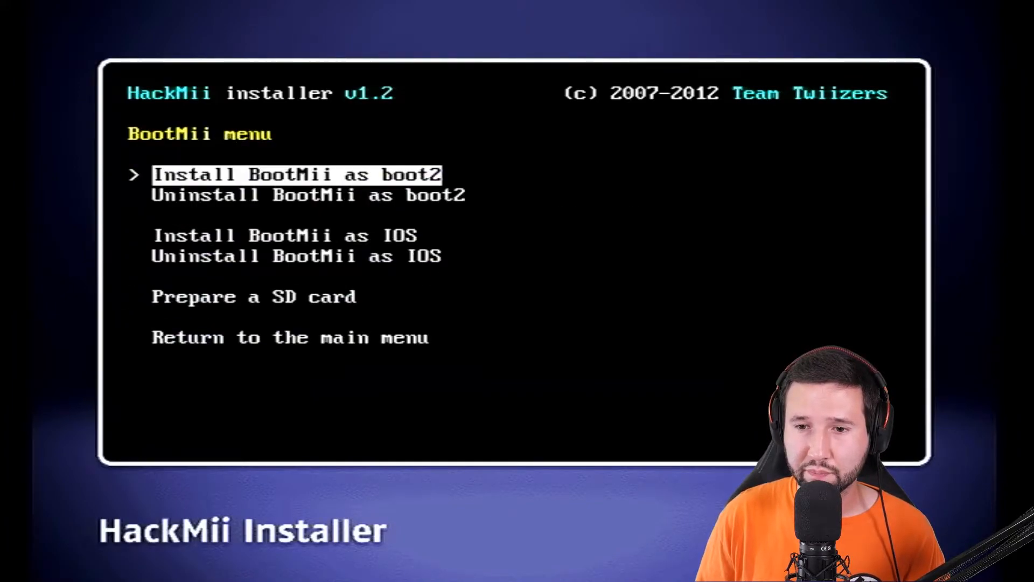
{"action": "key", "text": "down"}
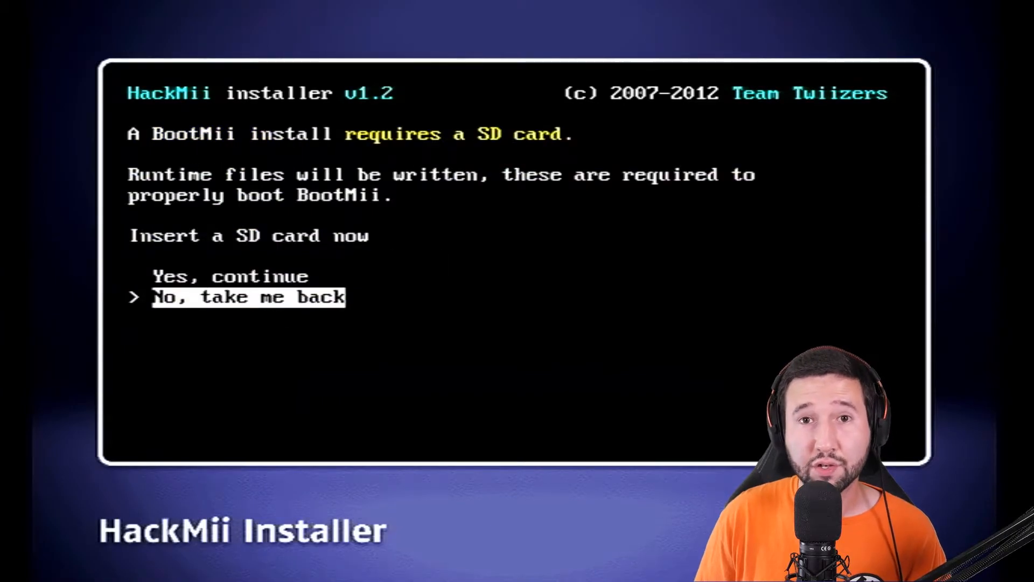
{"action": "key", "text": "up"}
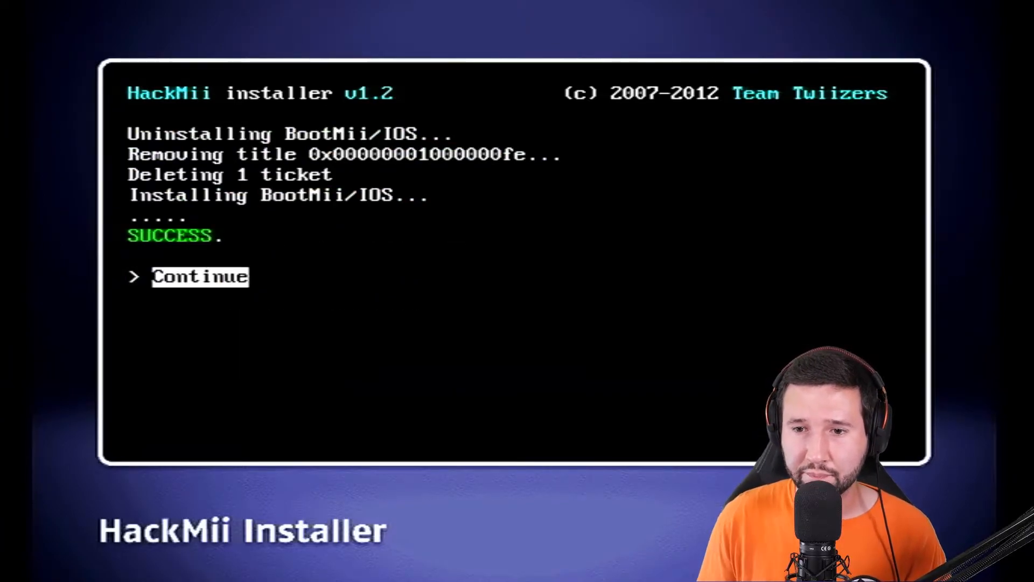
{"action": "left_click", "coordinate": [200, 276]}
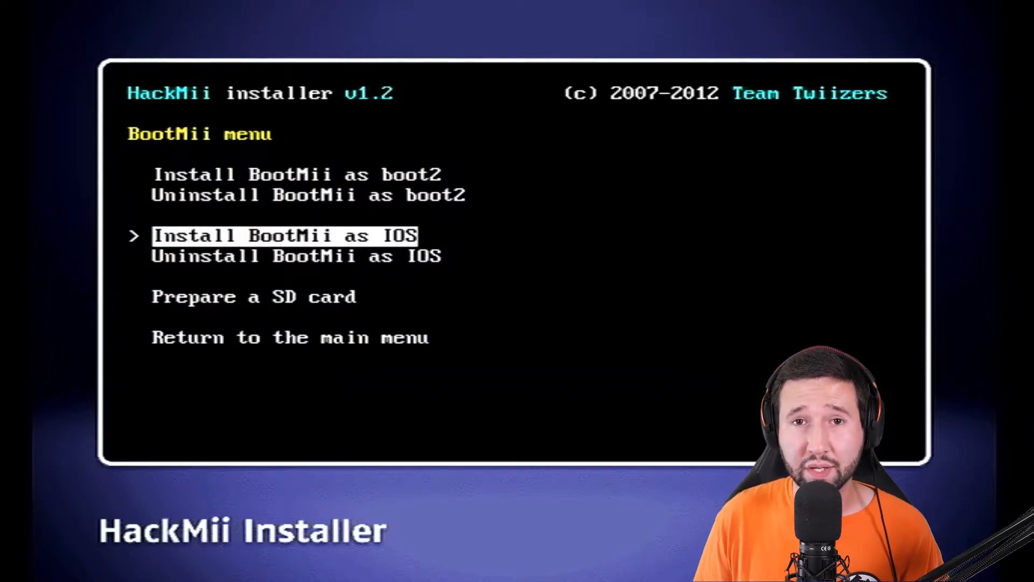
{"action": "key", "text": "down"}
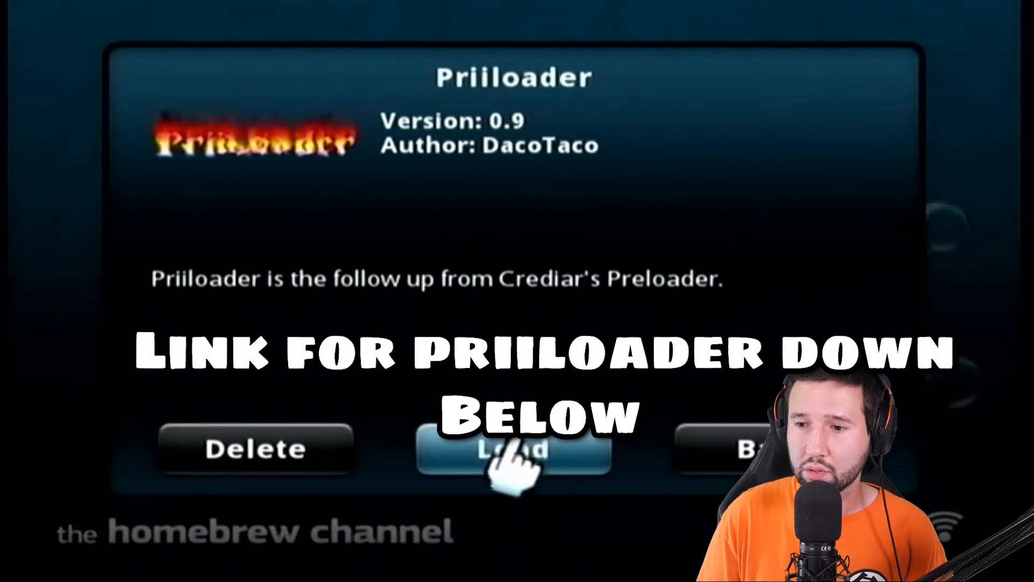
Step: Load the Priiloader installer and exit once the update reports done
{"action": "left_click", "coordinate": [513, 449]}
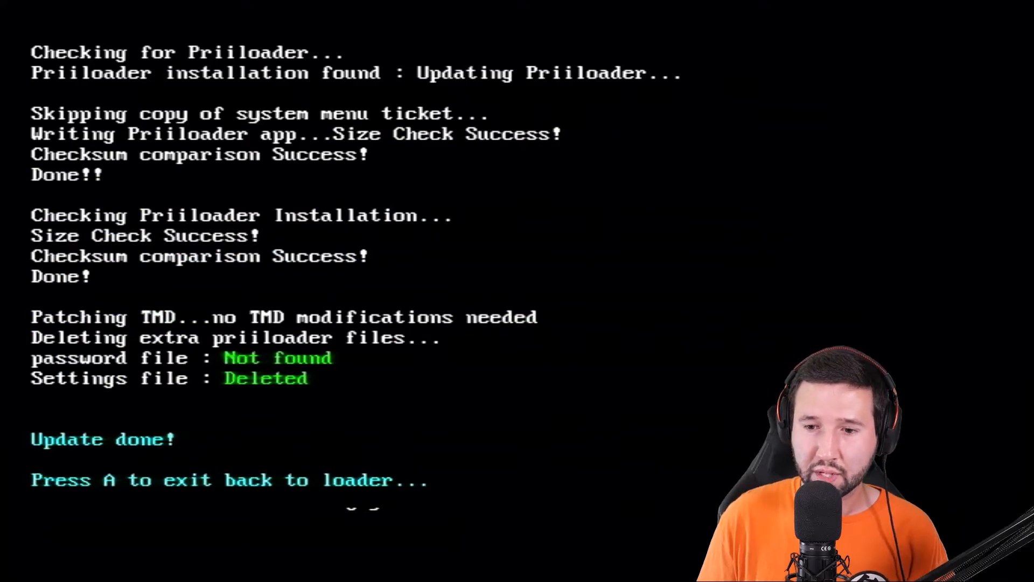
{"action": "key", "text": "A"}
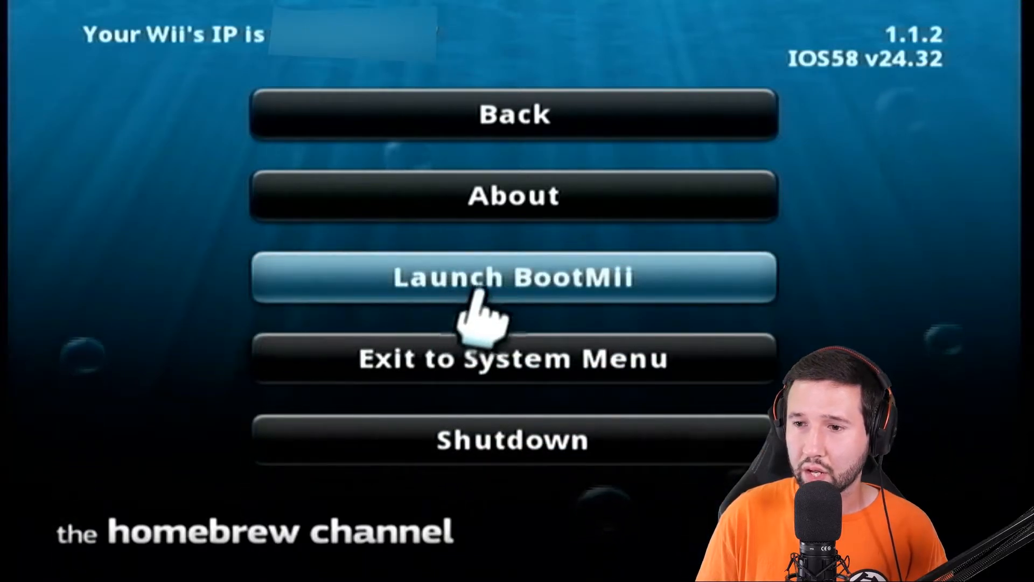
{"action": "mouse_move", "coordinate": [410, 363]}
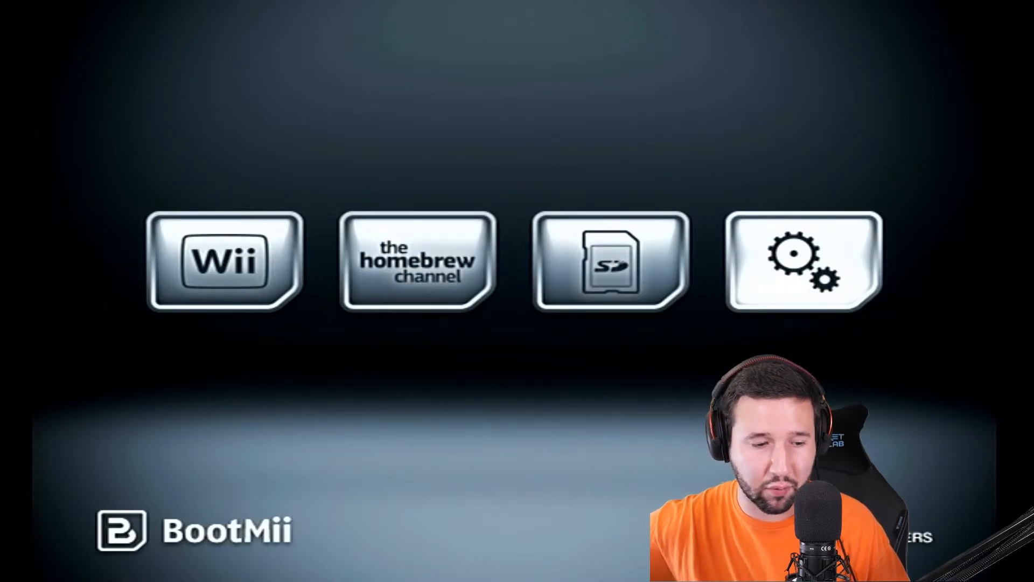
Step: Back up the NAND to the SD card from BootMii's settings screen
{"action": "left_click", "coordinate": [803, 262]}
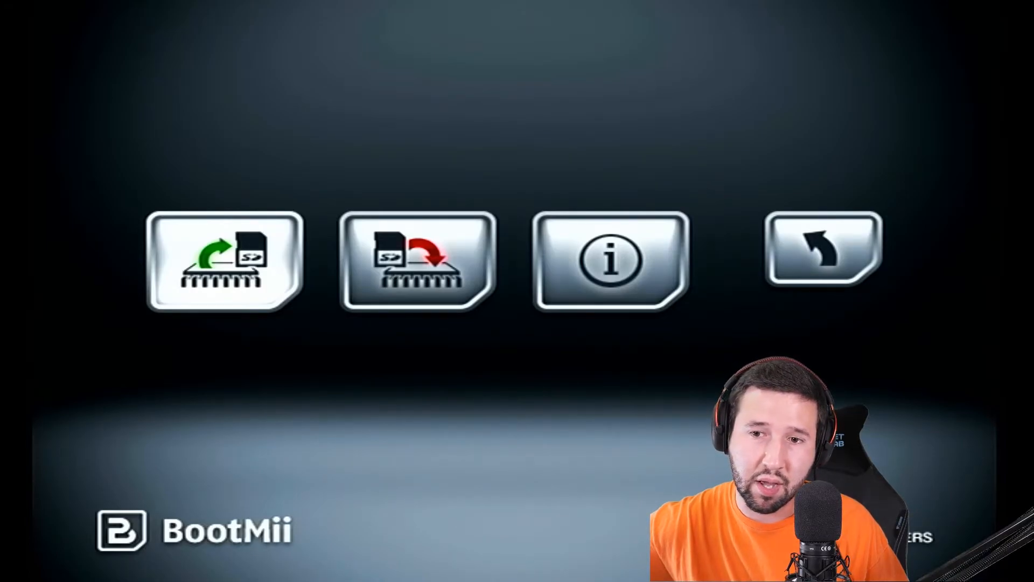
{"action": "left_click", "coordinate": [224, 261]}
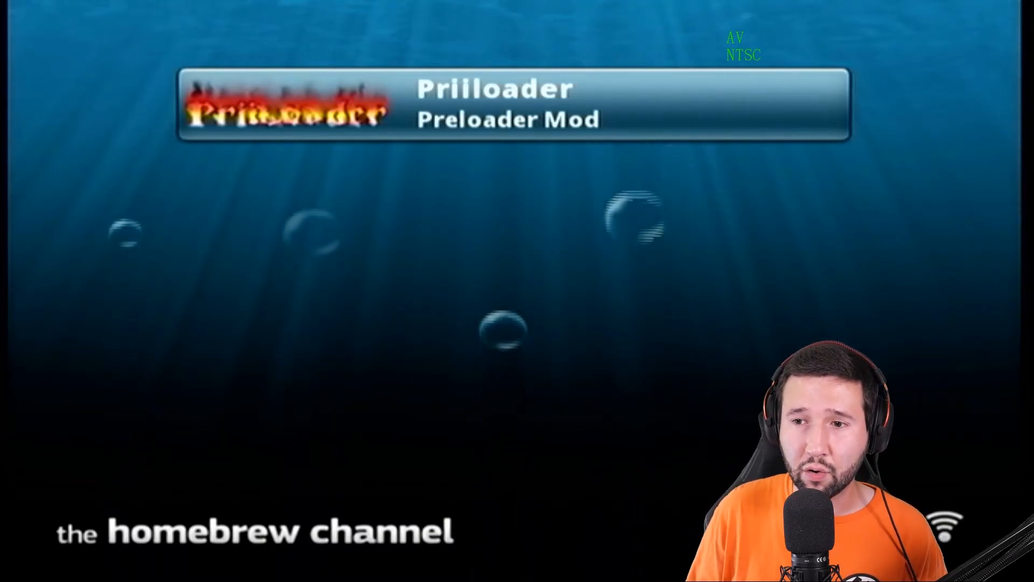
Step: Launch BootMii again from the Homebrew Channel's home options
{"action": "left_click", "coordinate": [515, 105]}
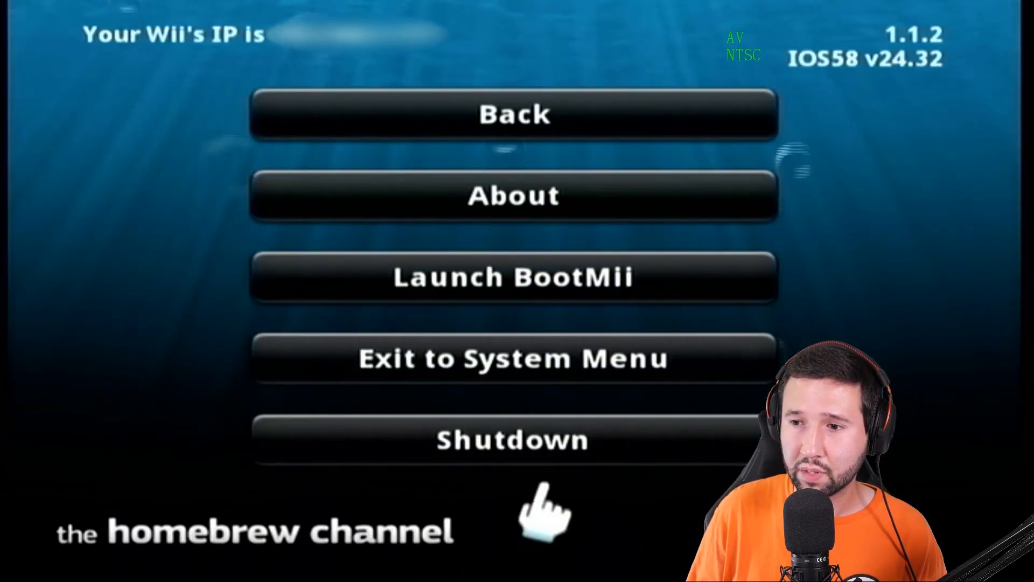
{"action": "left_click", "coordinate": [513, 277]}
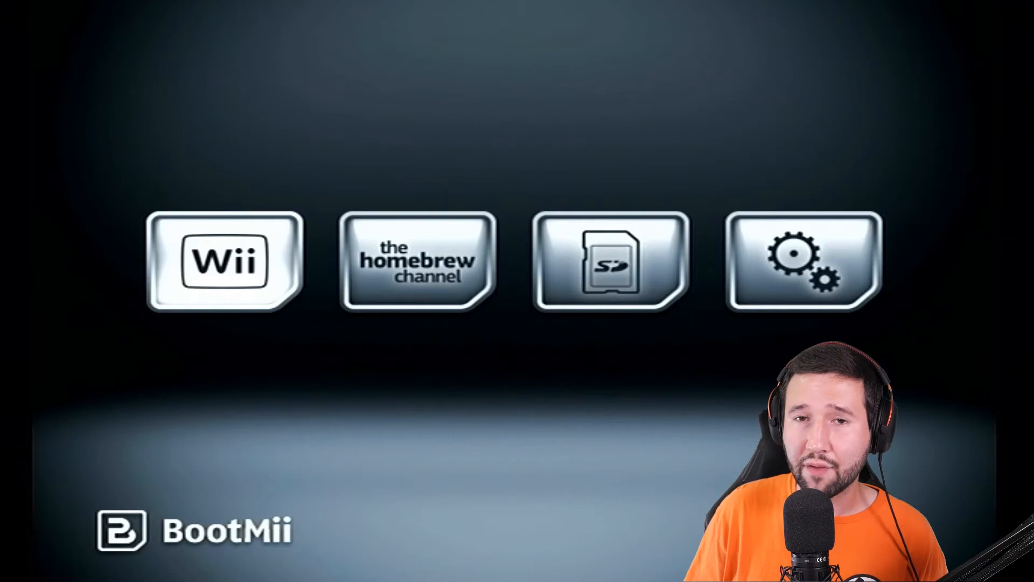